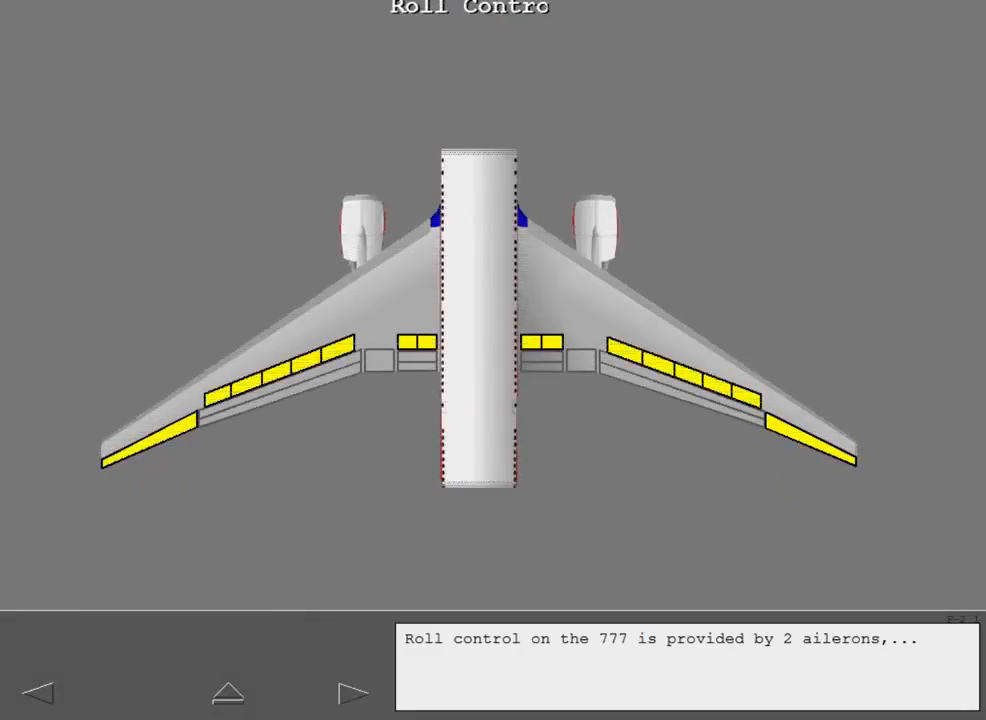
Advance past the roll control and ailerons slides to the flaperon droop versus flap position graph.
click(344, 689)
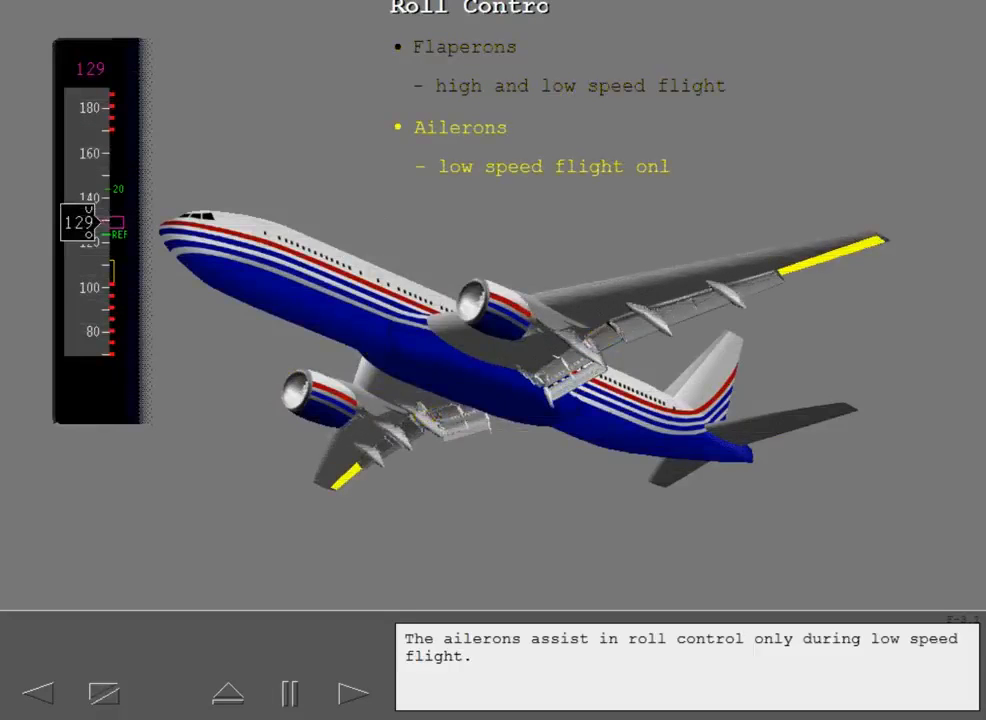
click(354, 692)
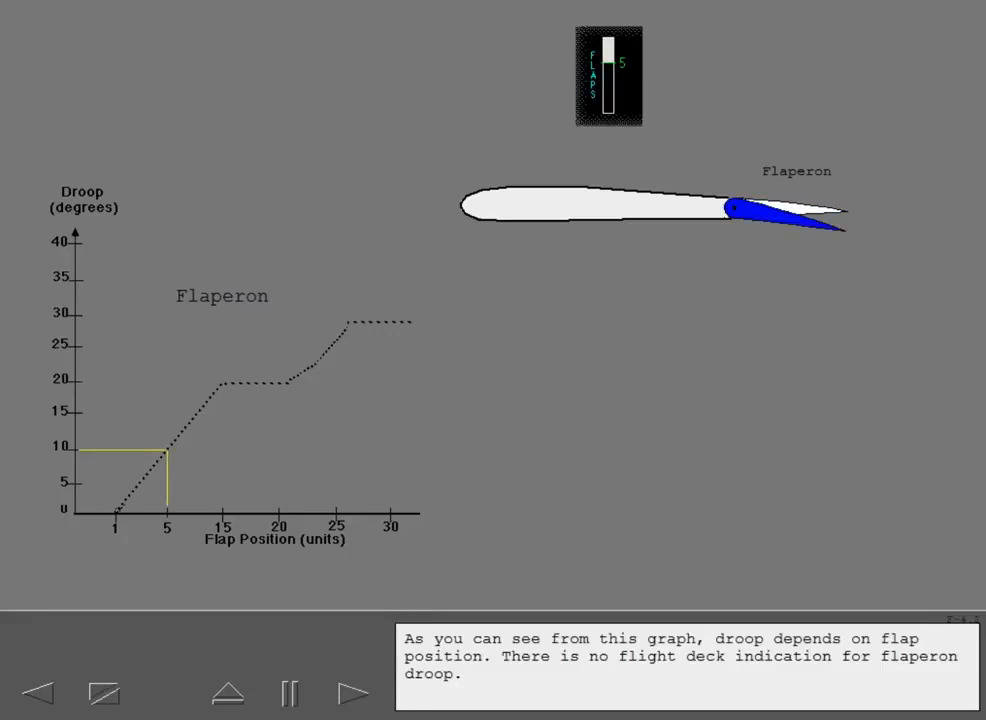
Advance past the flaperon droop graph through aileron trim to END OF TOPIC.
click(345, 691)
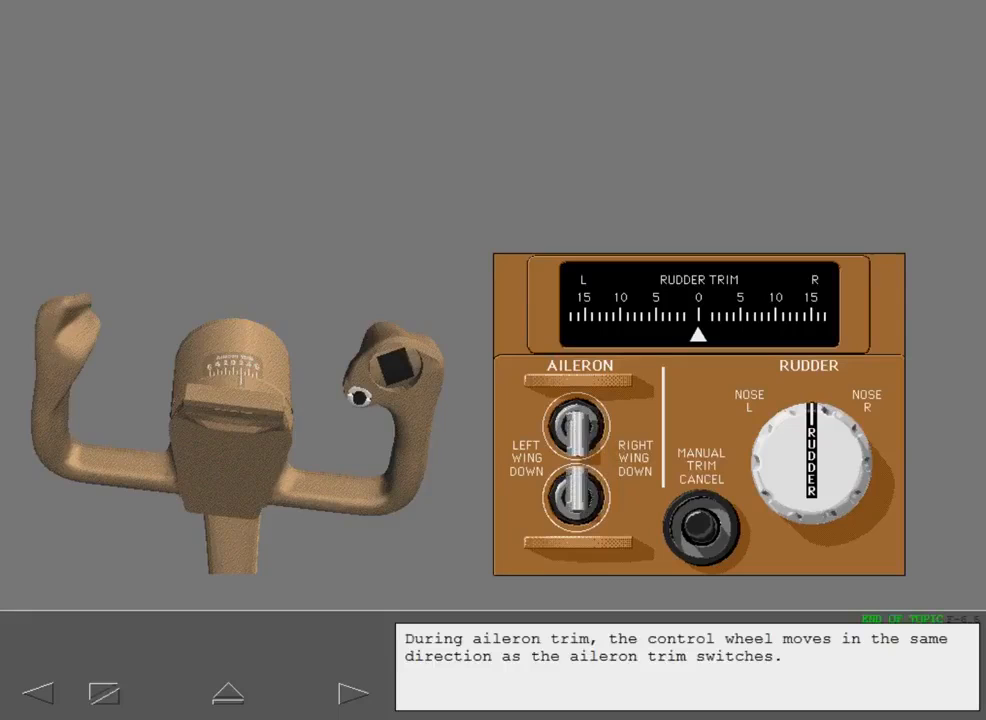
click(348, 692)
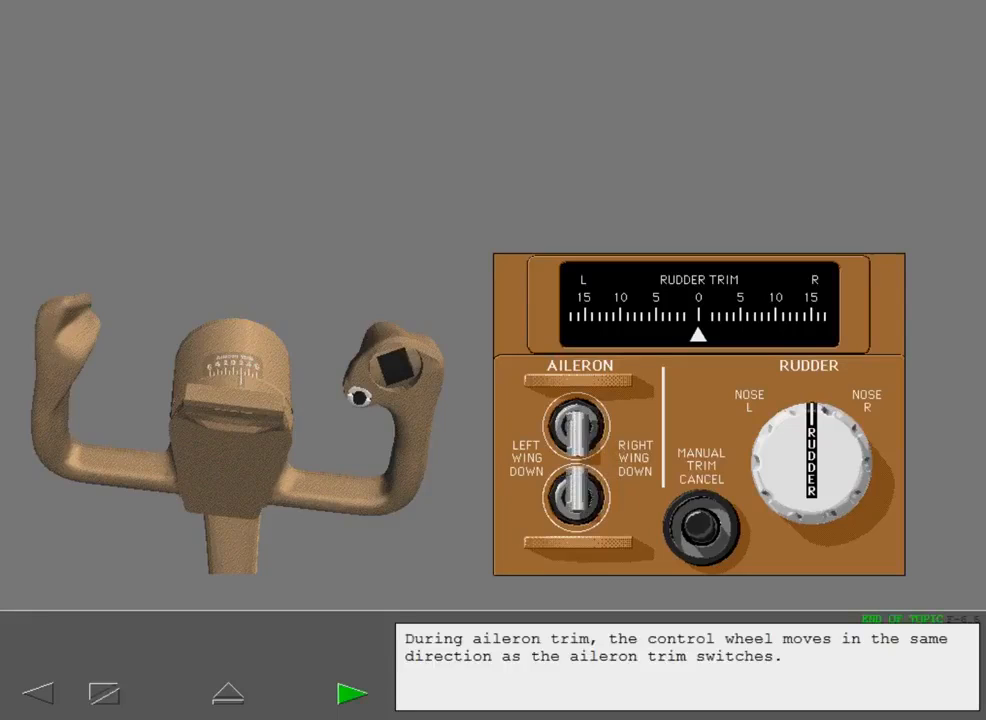
Start the Speedbrakes lesson showing the speedbrake lever and wing spoilers.
click(351, 690)
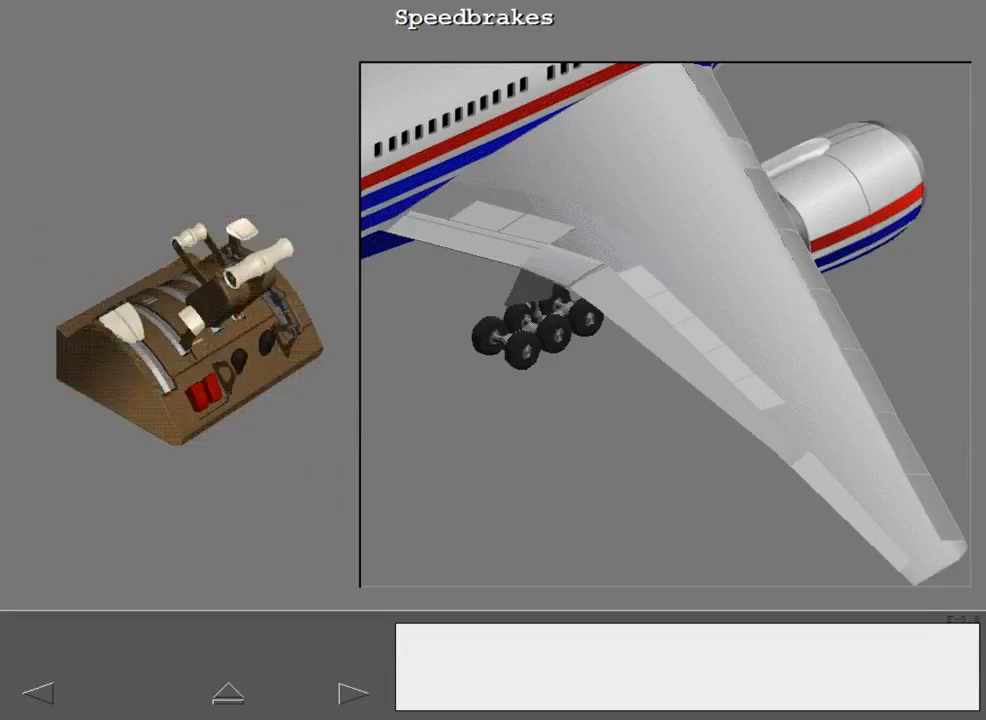
Advance past the speedbrakes intro and SPEEDBRAKE ARMED memo to Auto Speedbrake Operation.
click(352, 691)
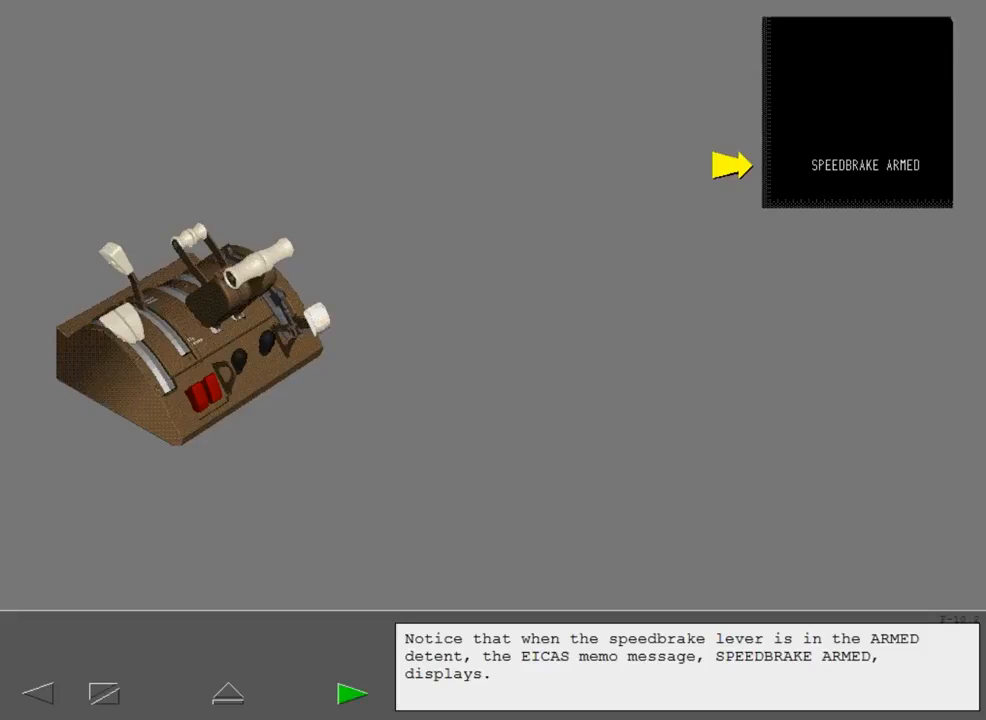
click(351, 692)
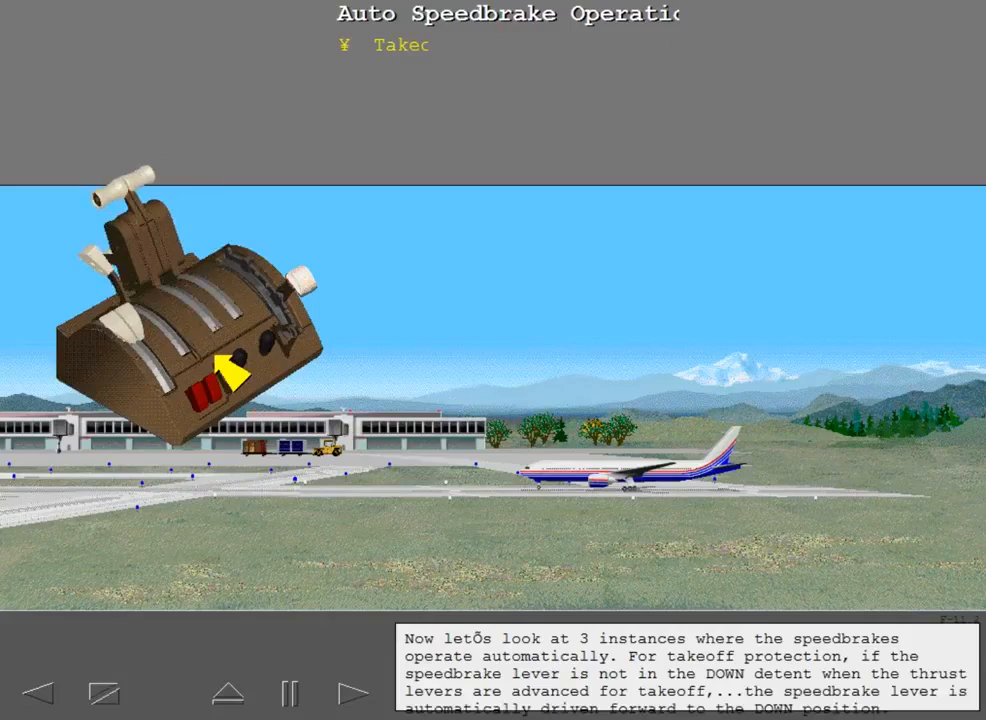
Step through takeoff protection, rejected takeoff and landing to the 'Not available' bullet.
click(347, 692)
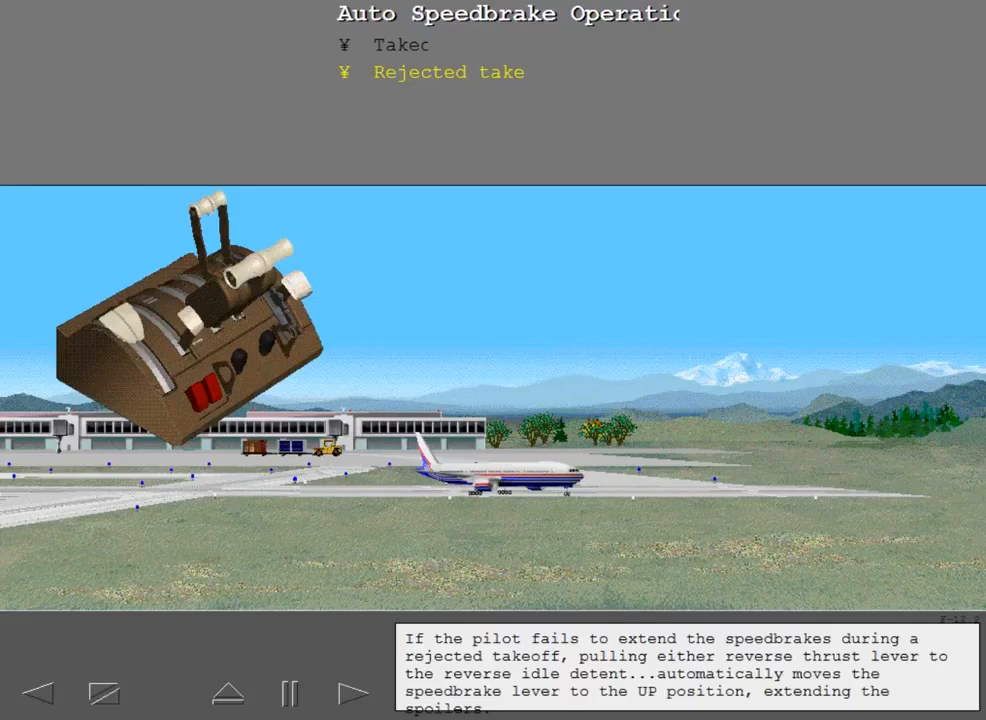
click(350, 692)
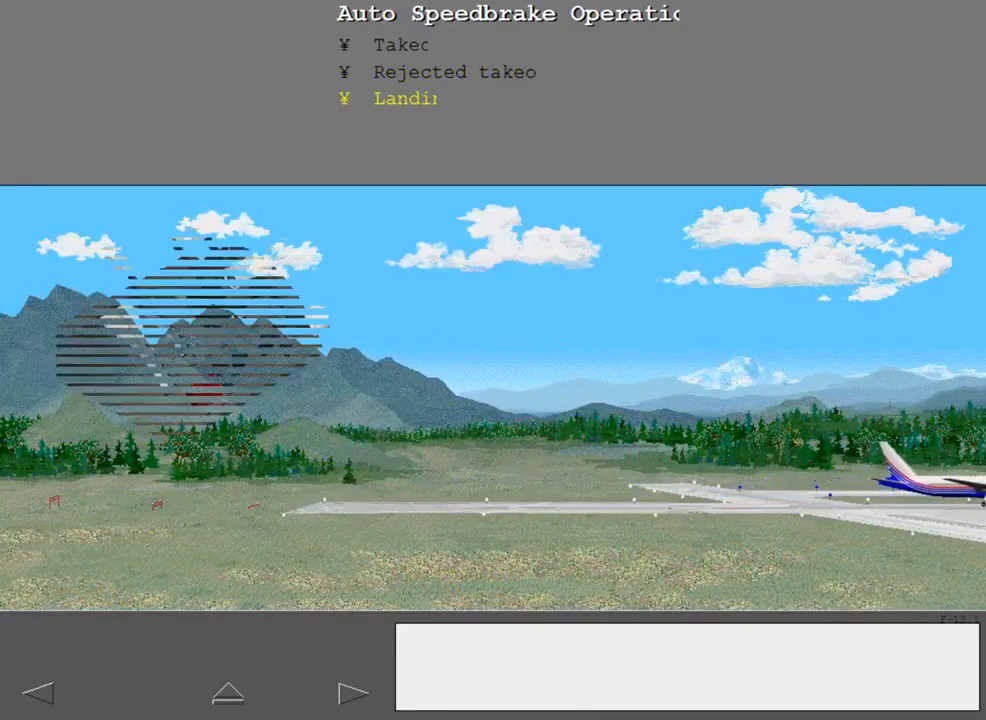
click(351, 690)
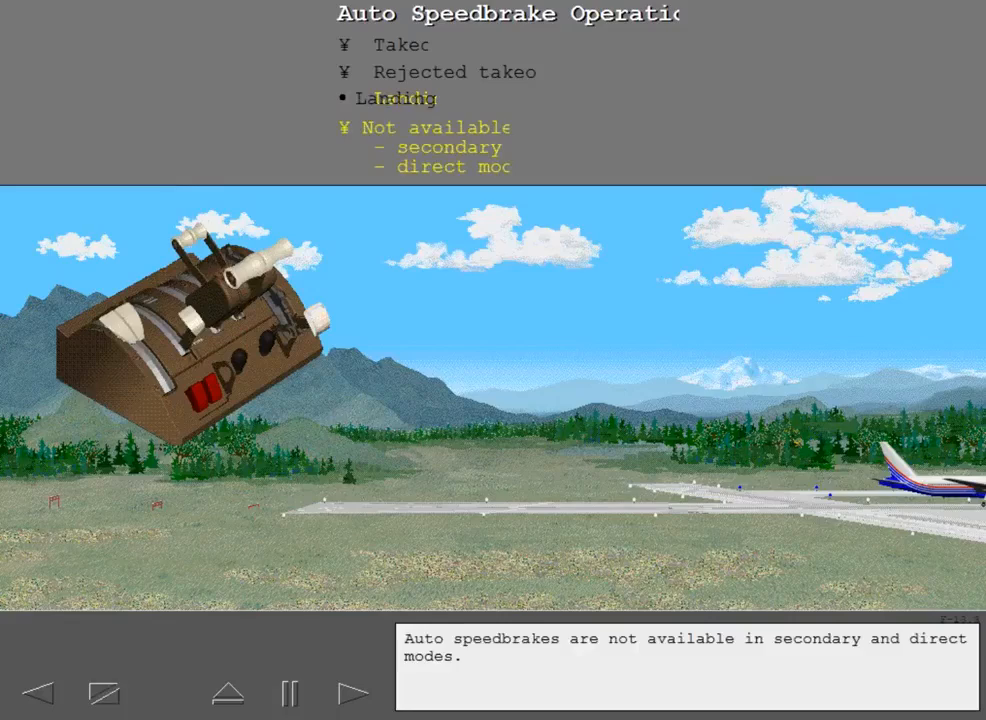
Advance to Speedbrake Use in Flight, usable anytime even with flaps extended.
click(352, 689)
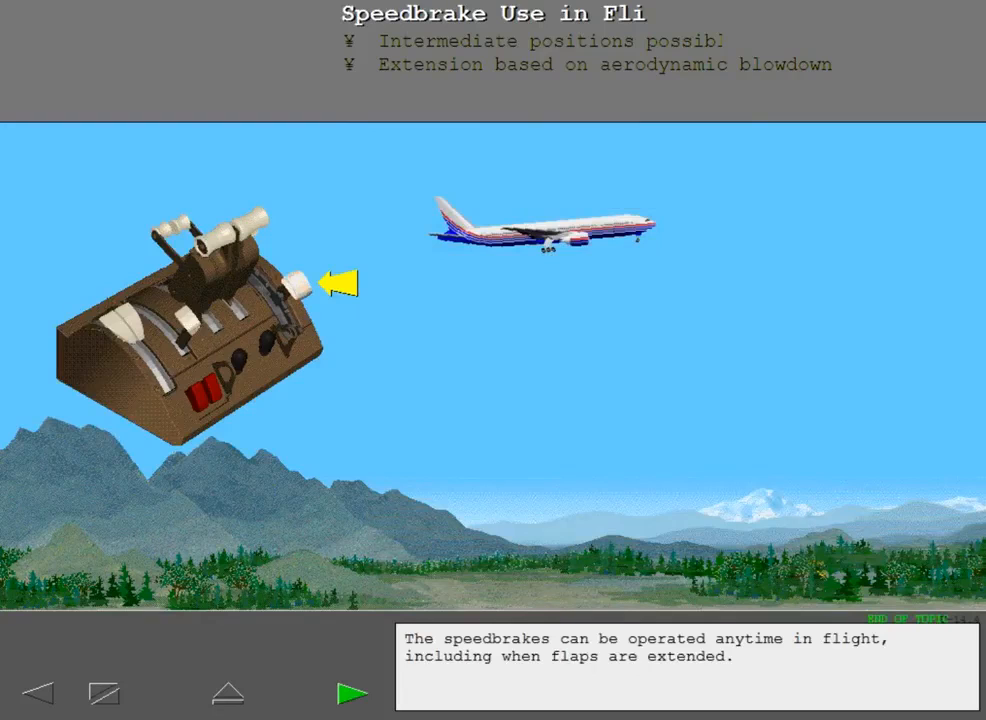
click(350, 690)
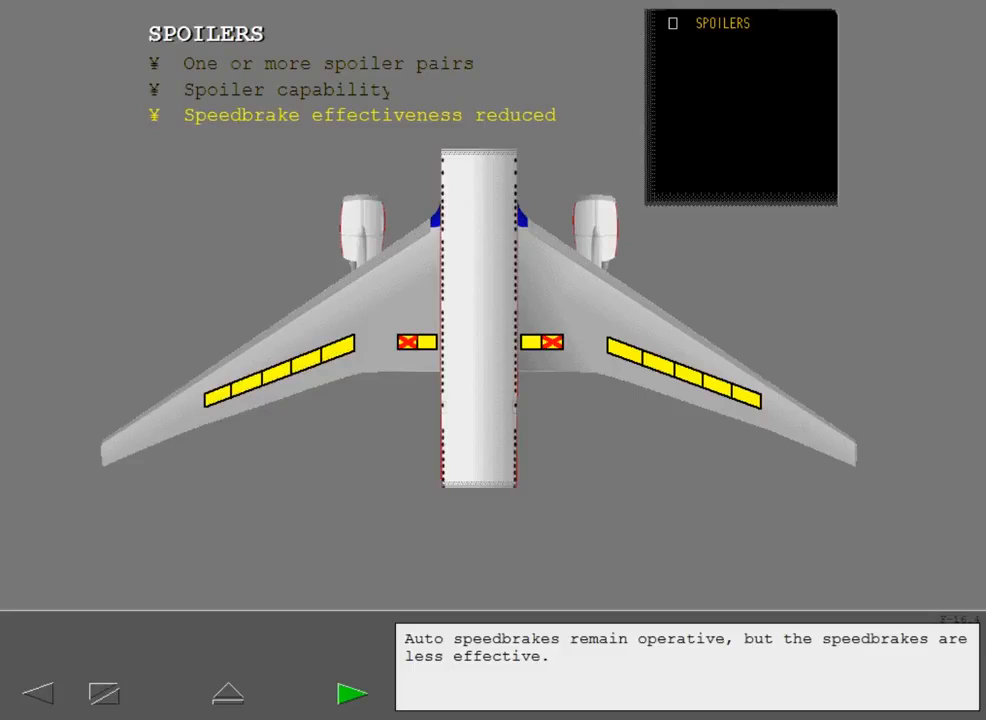
Open the SPEEDBRAKE EXTENDED lesson with throttle quadrant and flight control synoptic.
click(352, 693)
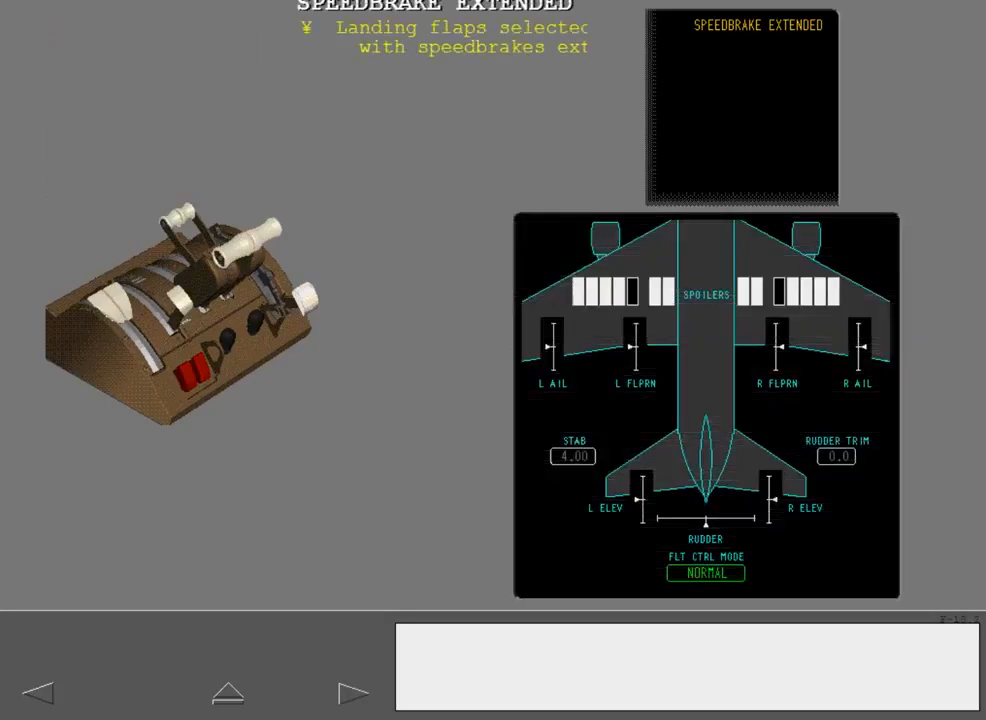
Show the below-800-feet and thrust-levers-not-idle conditions, then finish the topic.
click(351, 689)
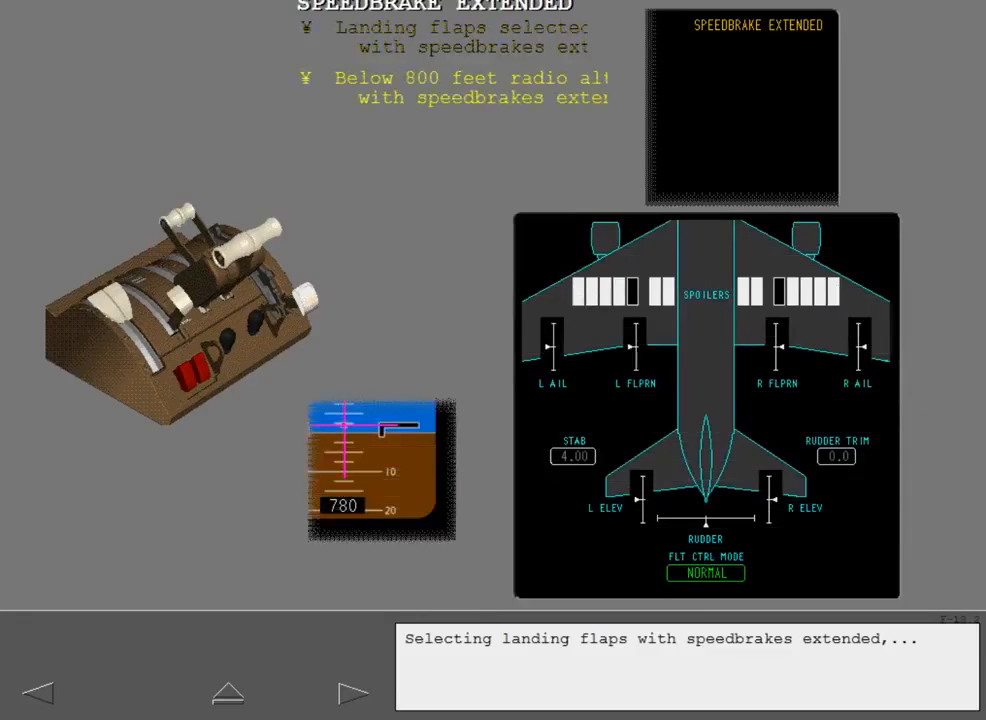
click(347, 692)
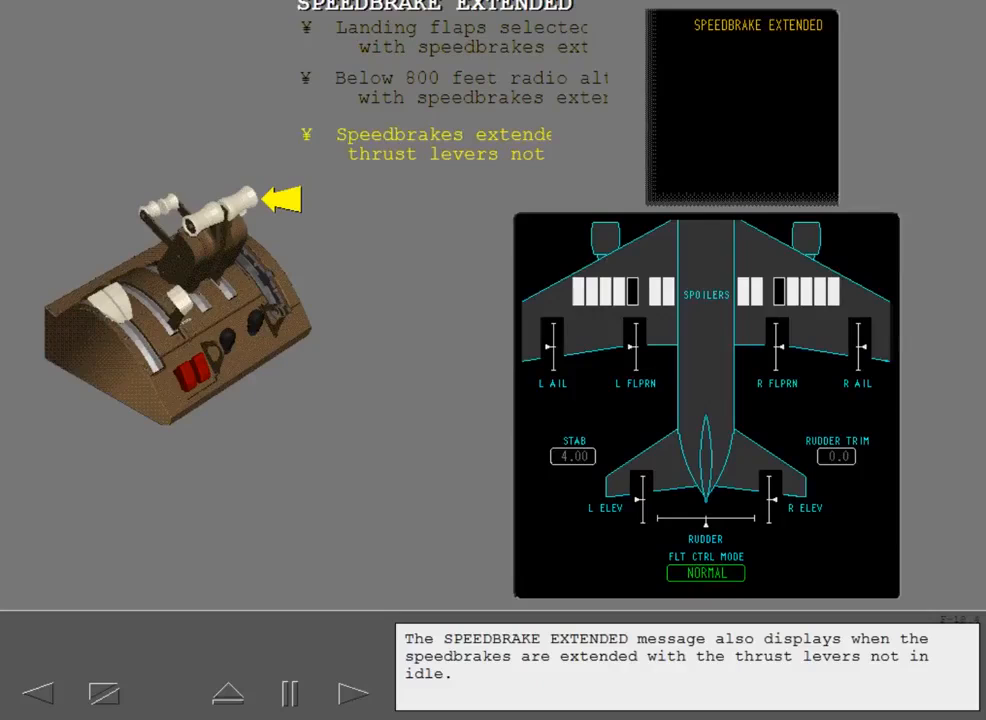
click(290, 693)
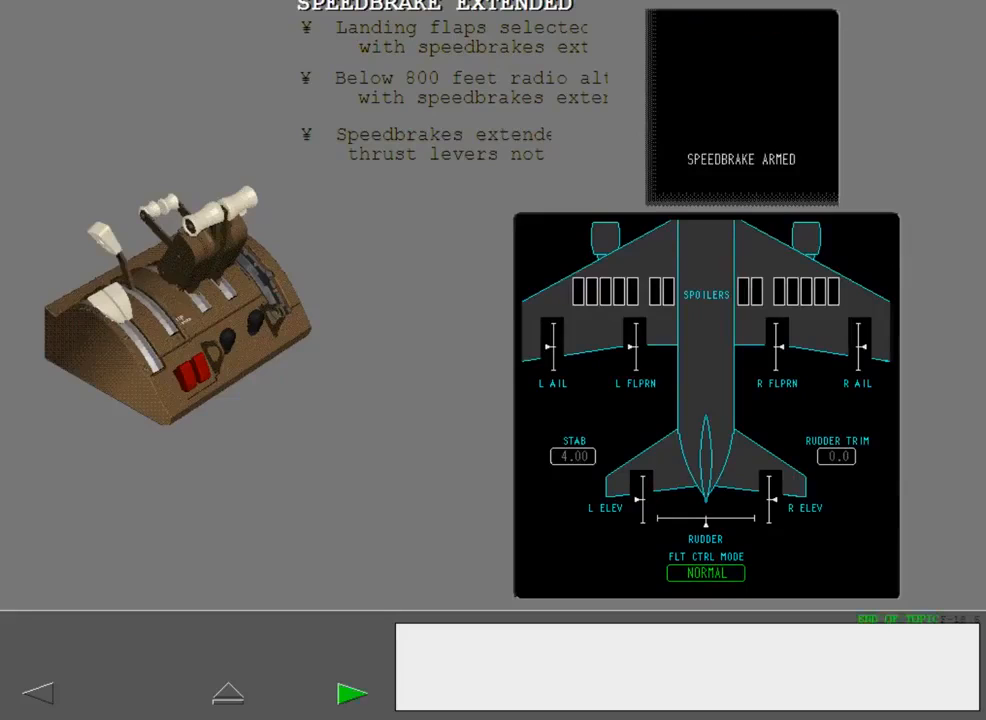
Start the FLIGHT CONTROLS caution lesson on landing with less than normal flaps.
click(352, 692)
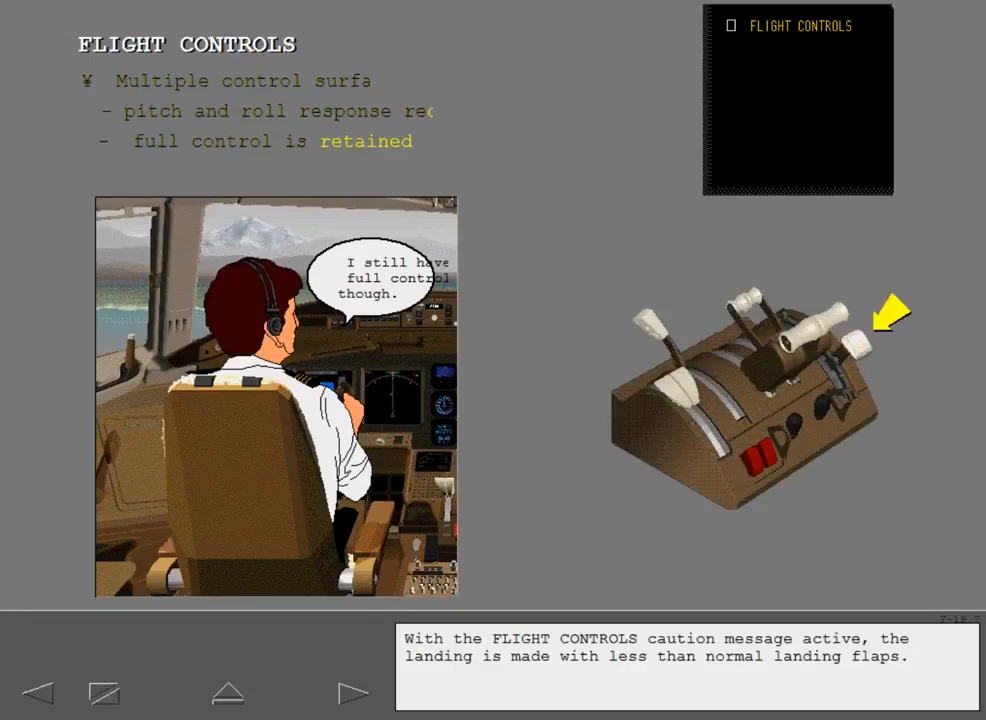
Open FLIGHT CONTROL MODE, list degraded and inoperative functions, then reach PRI FLIGHT COMPUTERS.
click(343, 689)
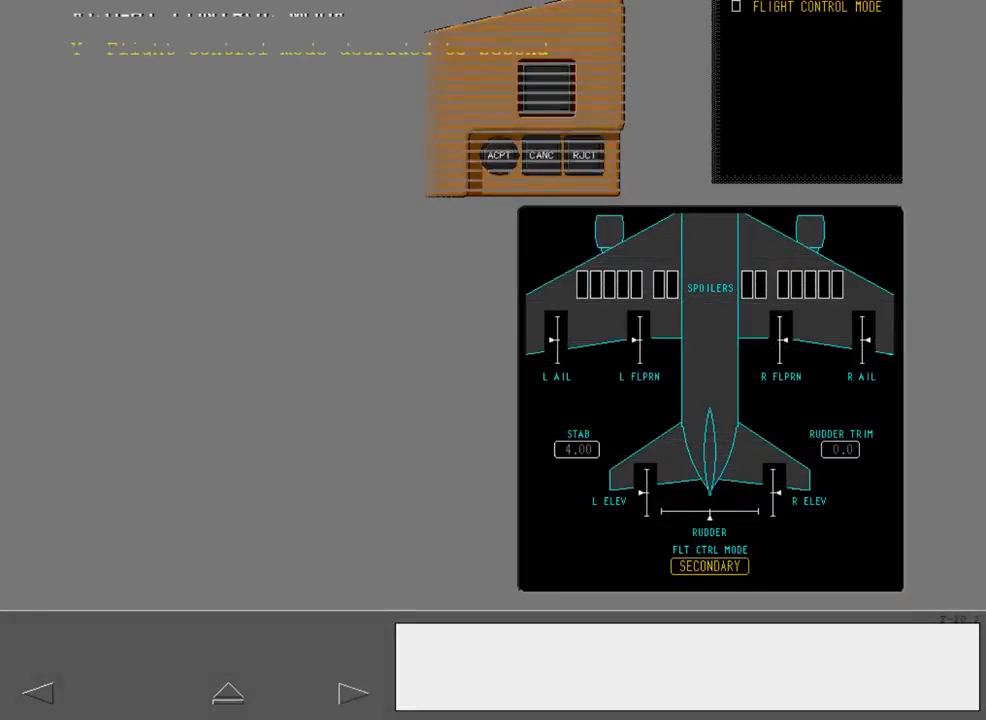
click(497, 153)
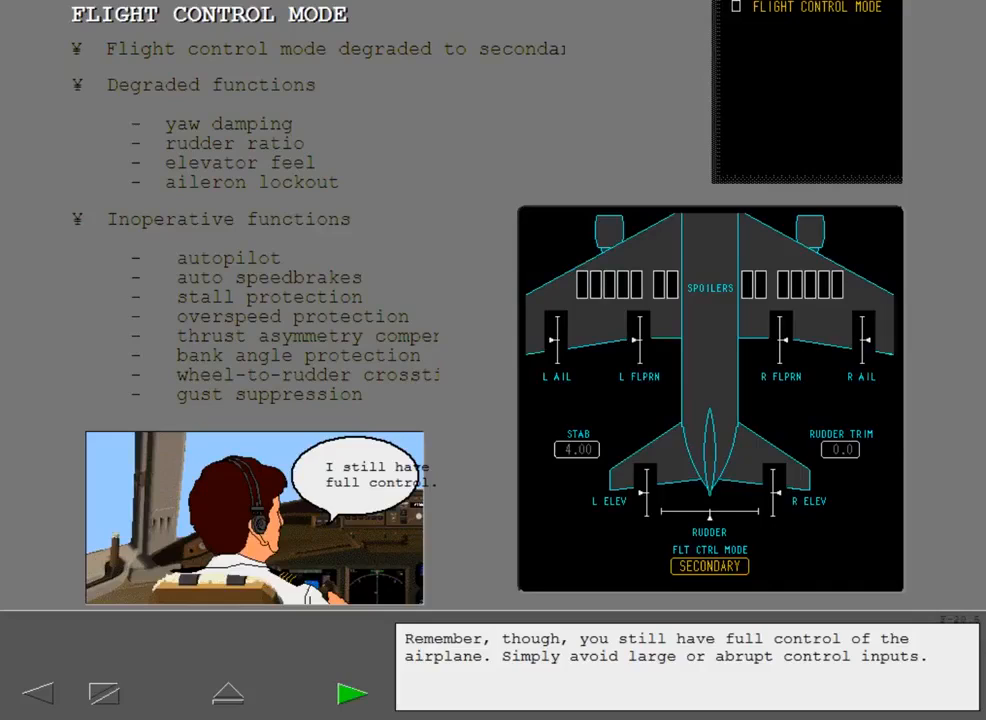
click(351, 691)
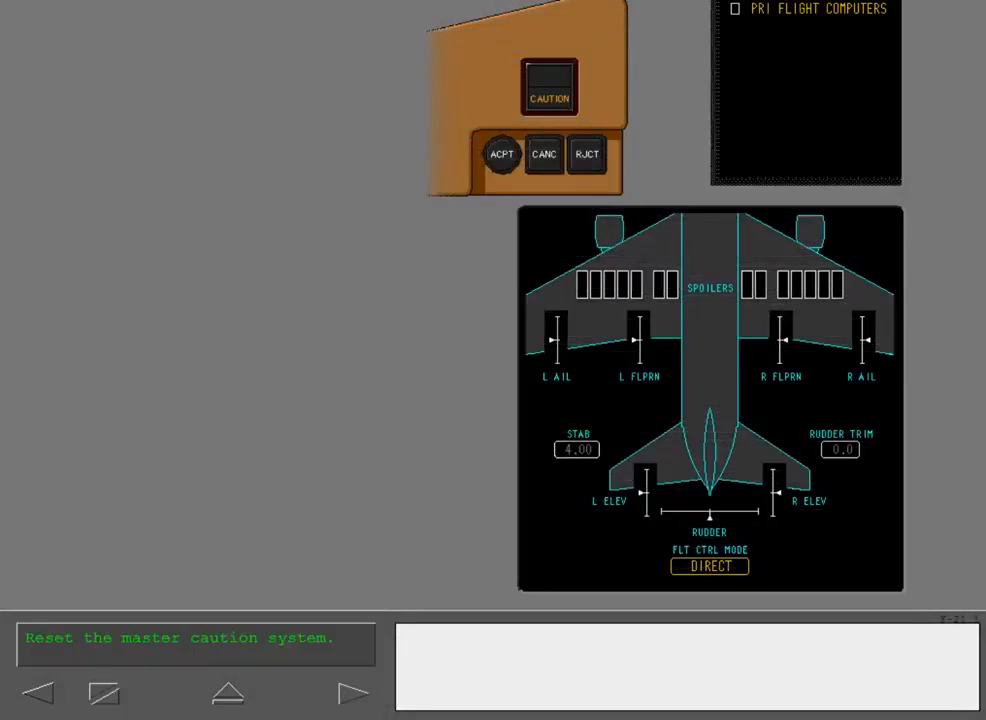
Reset the master CAUTION light and advance to the bullet on ACEs ignoring PFC commands in direct mode.
click(548, 90)
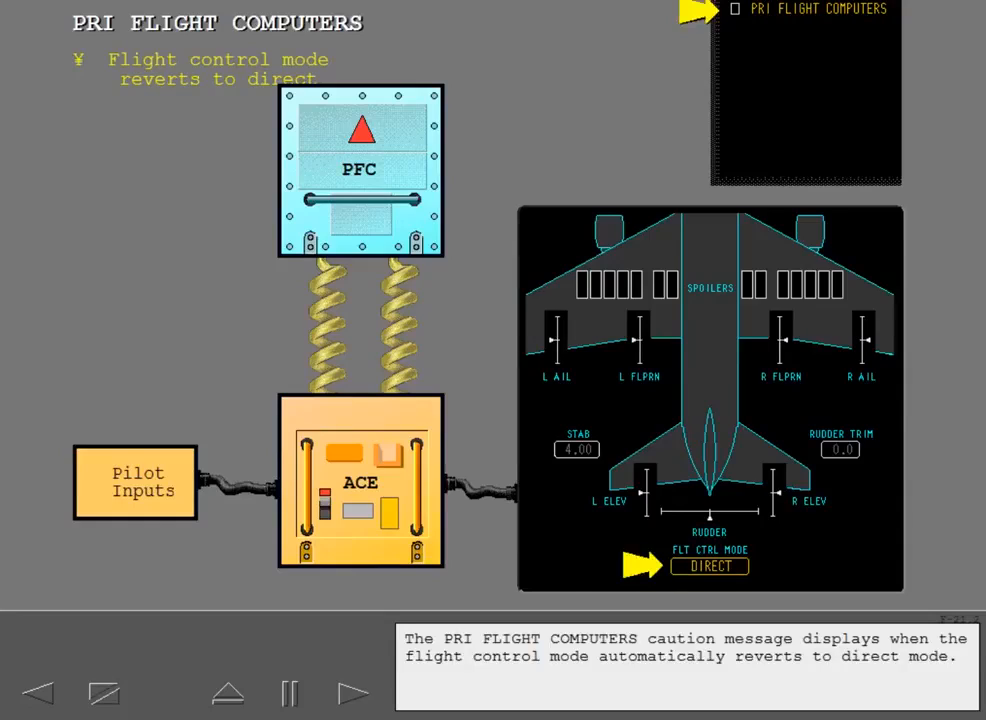
click(353, 694)
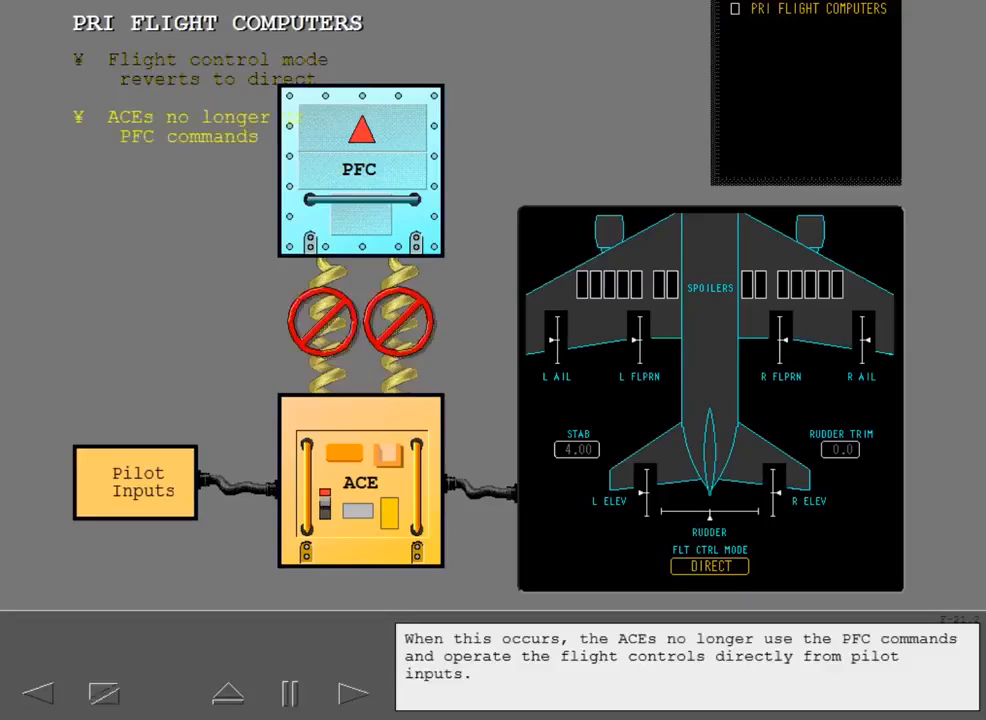